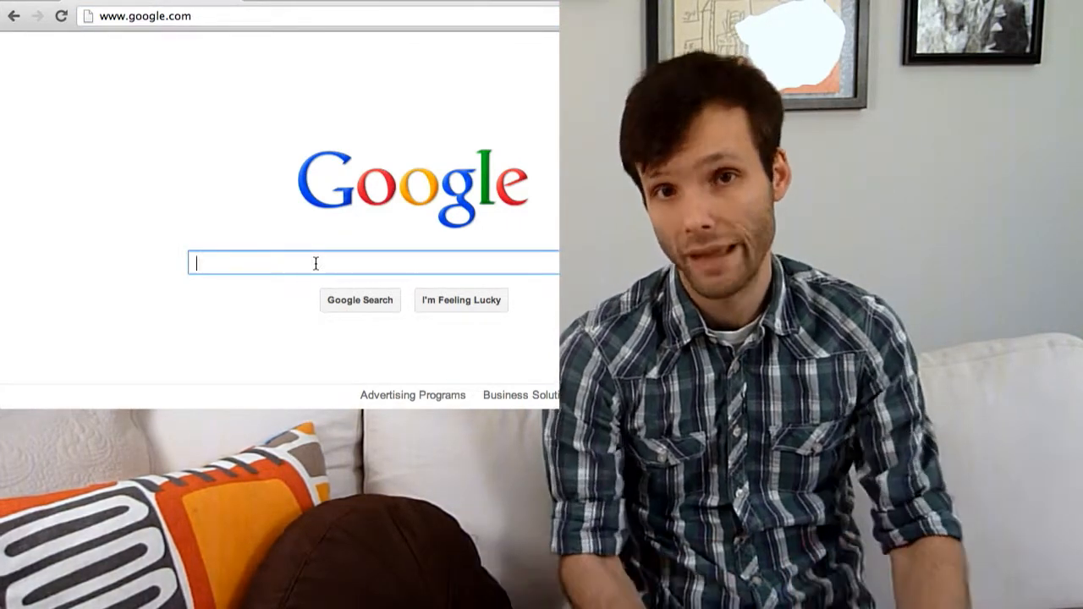
{"action": "type", "text": "domain name"}
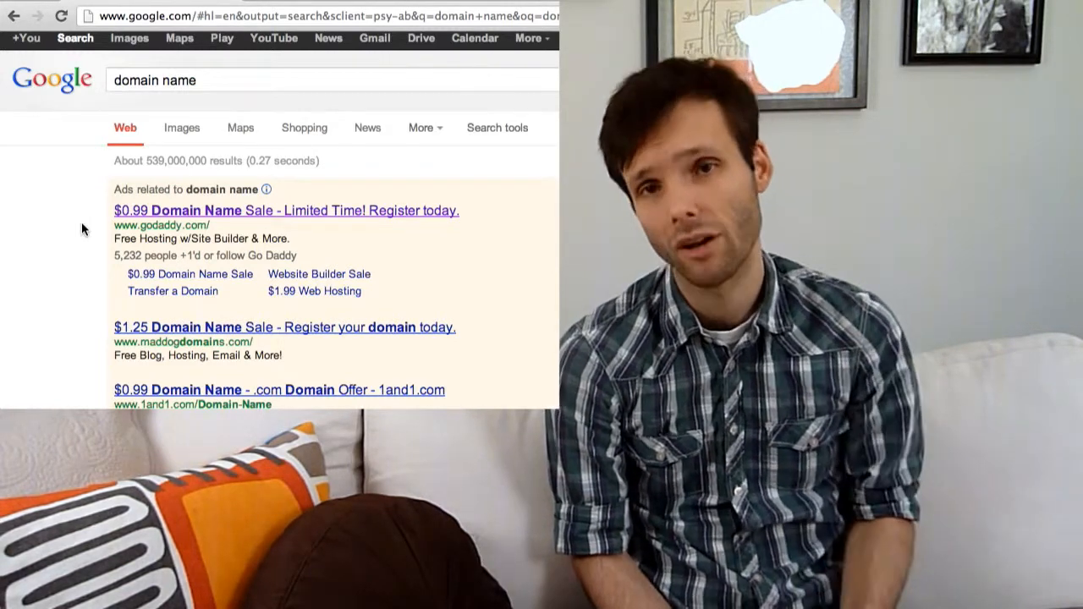
{"action": "scroll", "scroll_direction": "down", "scroll_amount": 3}
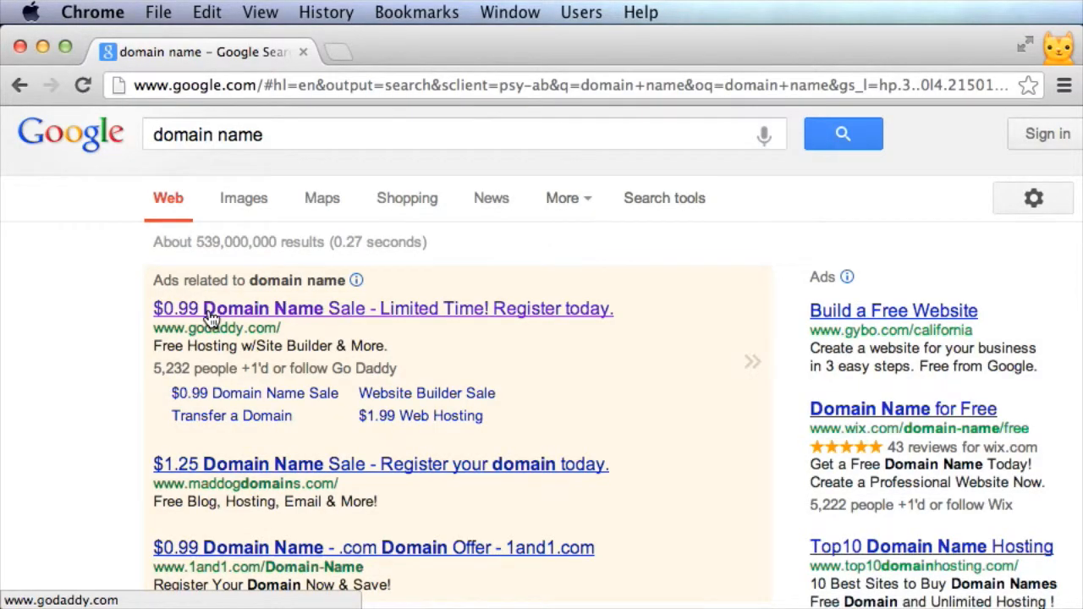
{"action": "scroll", "scroll_direction": "down", "scroll_amount": 3}
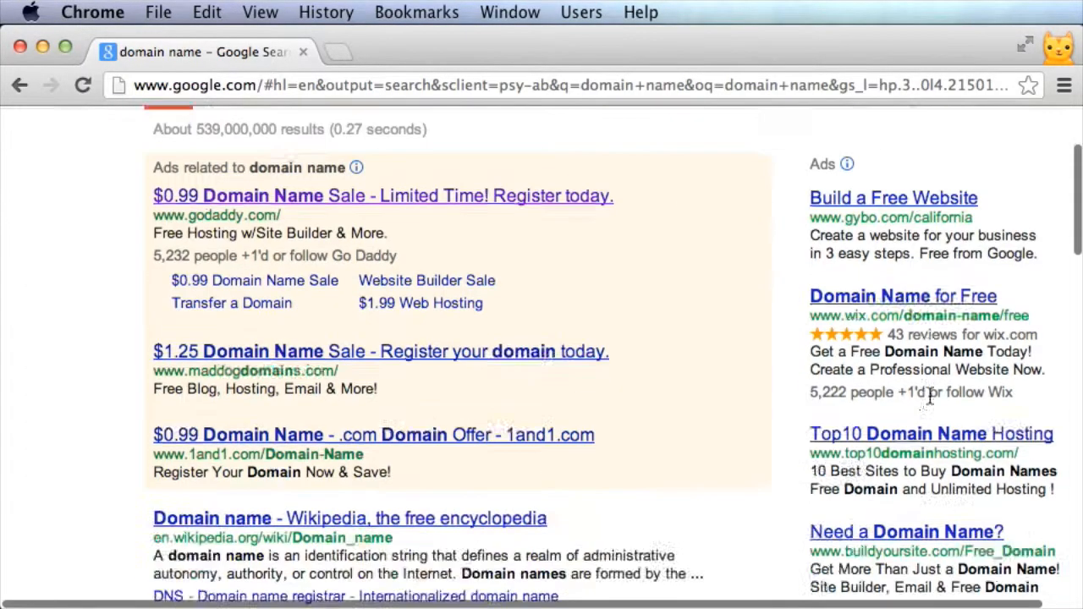